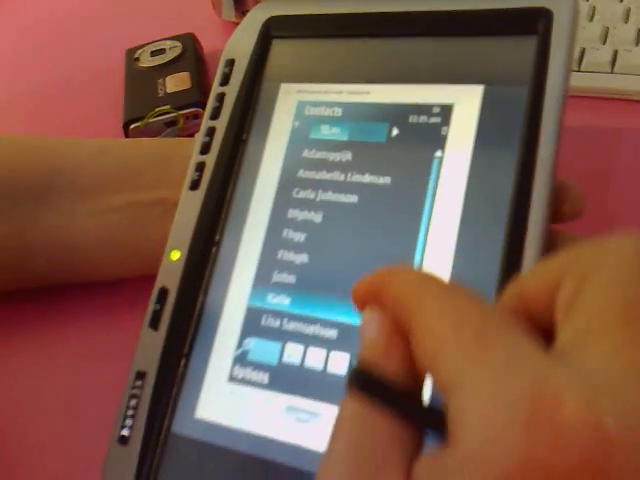
scroll(down, 3)
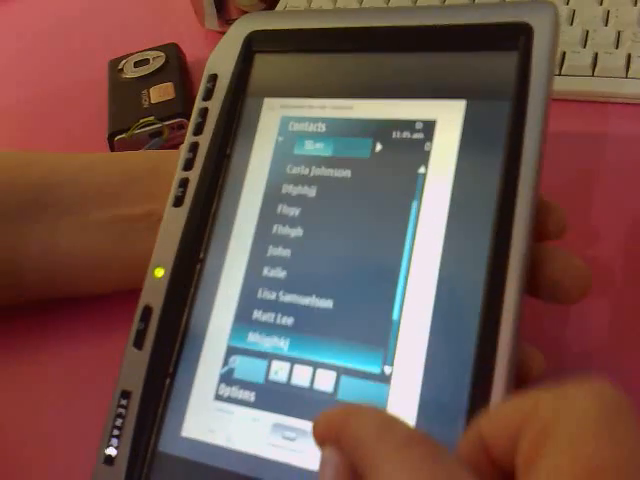